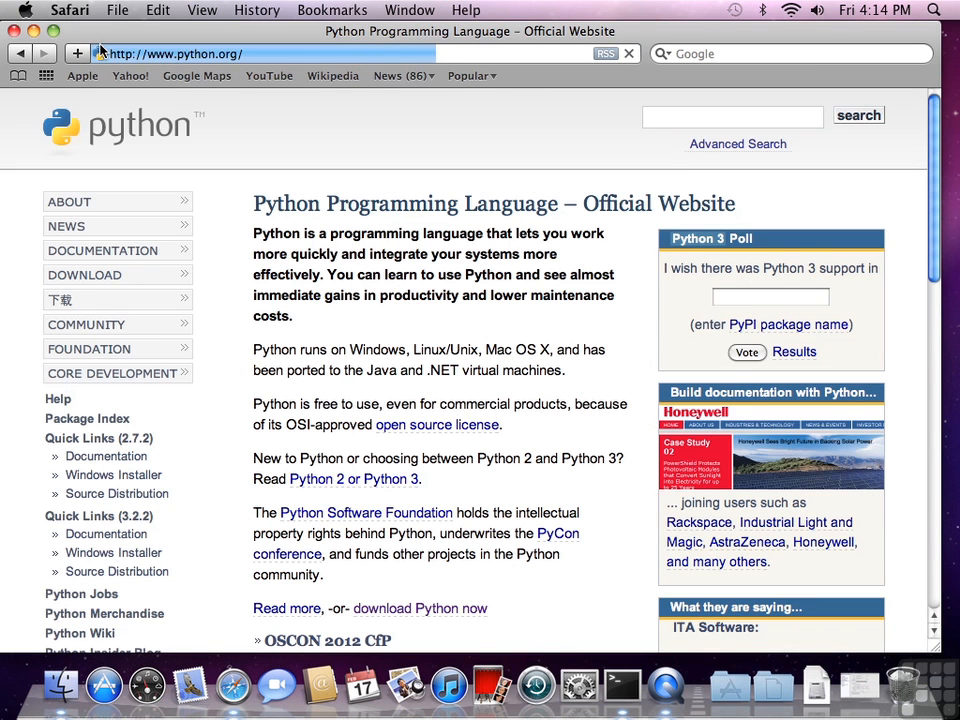
{"action": "mouse_move", "coordinate": [84, 276]}
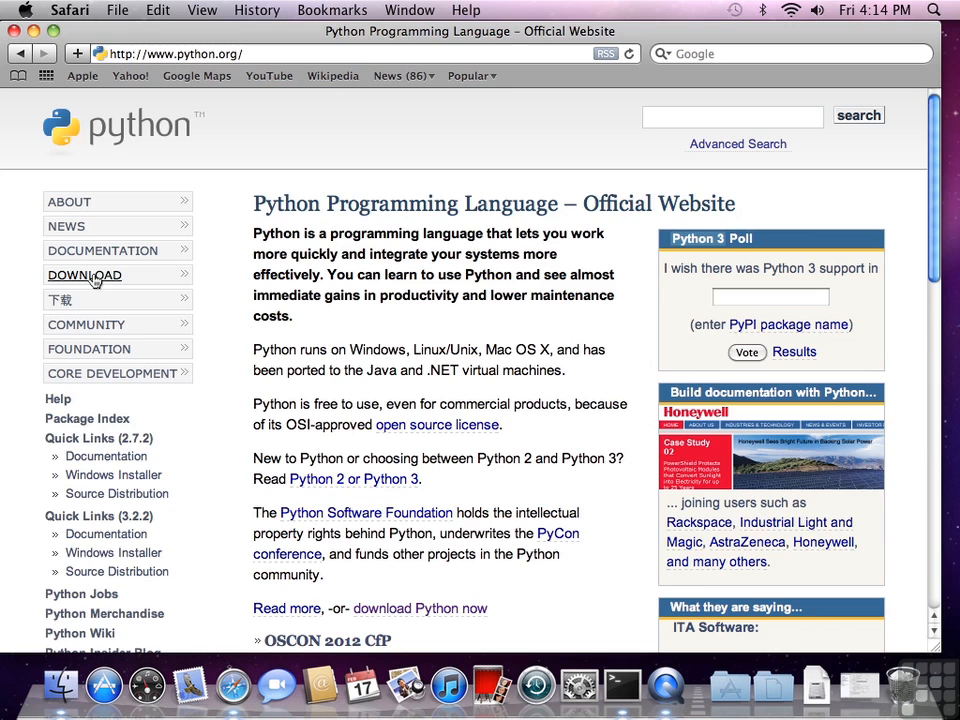
Download the Python 2.7.2 Mac OS X installer from python.org and dismiss the Downloads window
{"action": "left_click", "coordinate": [84, 276]}
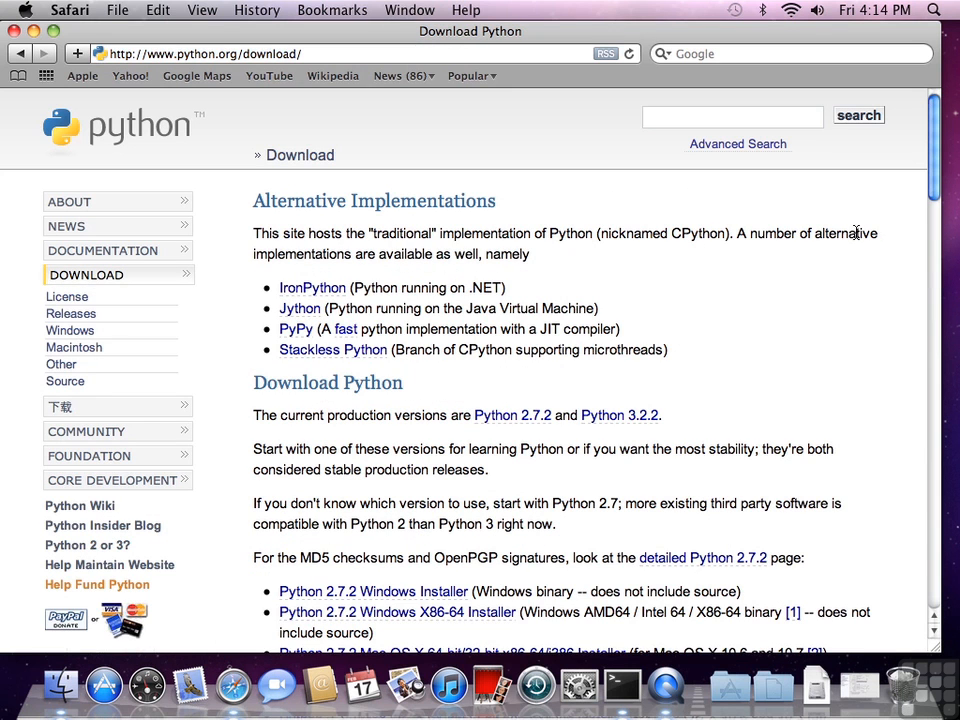
{"action": "scroll", "scroll_direction": "down", "scroll_amount": 3}
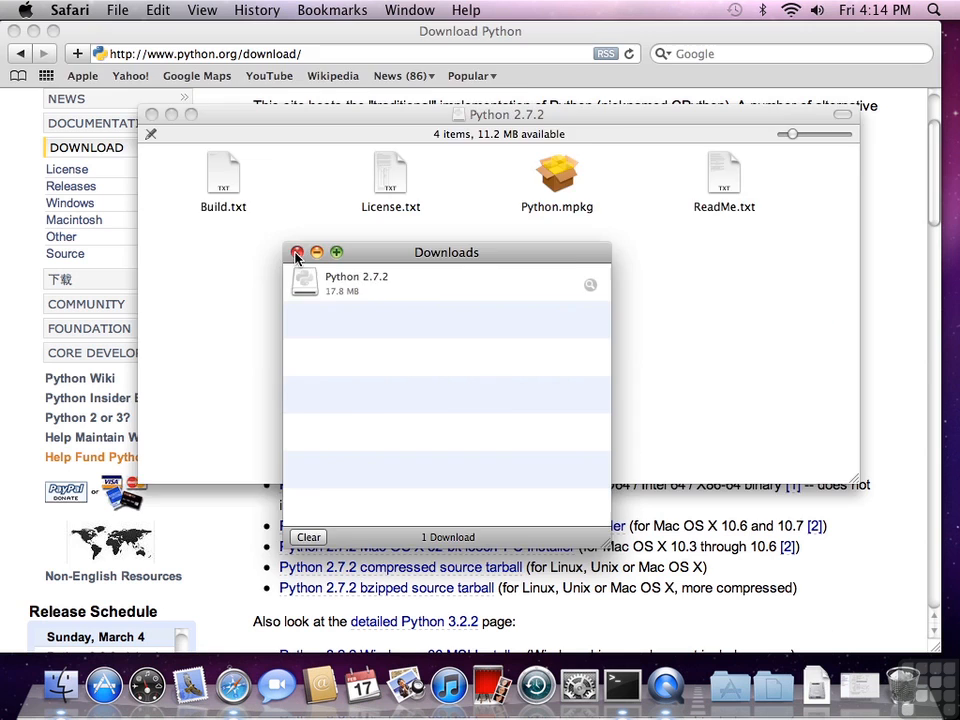
{"action": "left_click", "coordinate": [296, 252]}
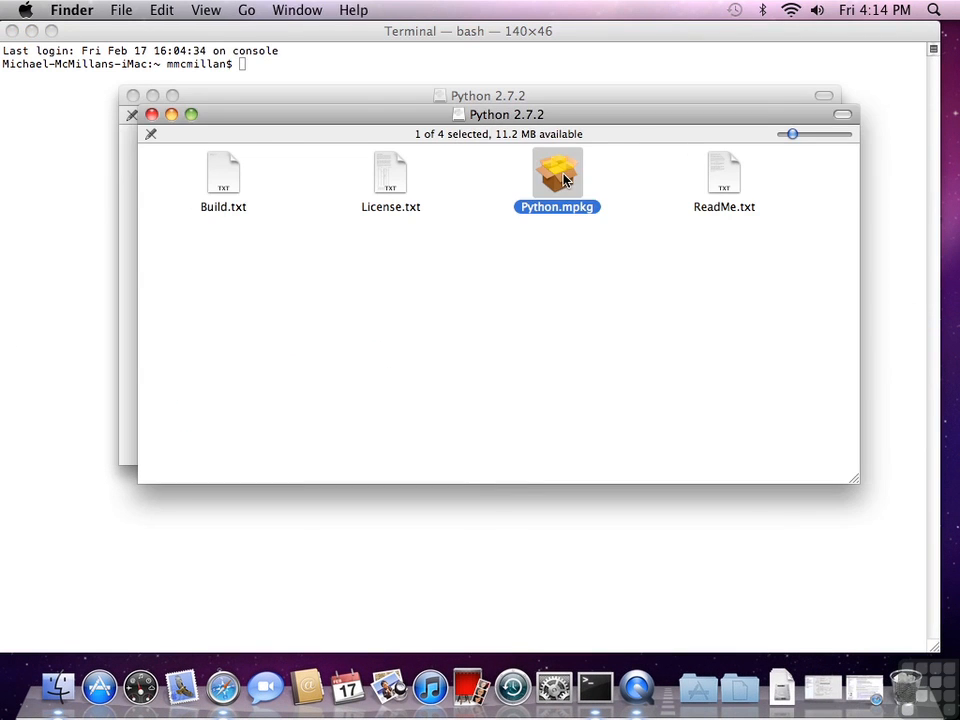
Run Python.mpkg, accept the license, and install Python 2.7.2 to Mac Disk
{"action": "double_click", "coordinate": [556, 172]}
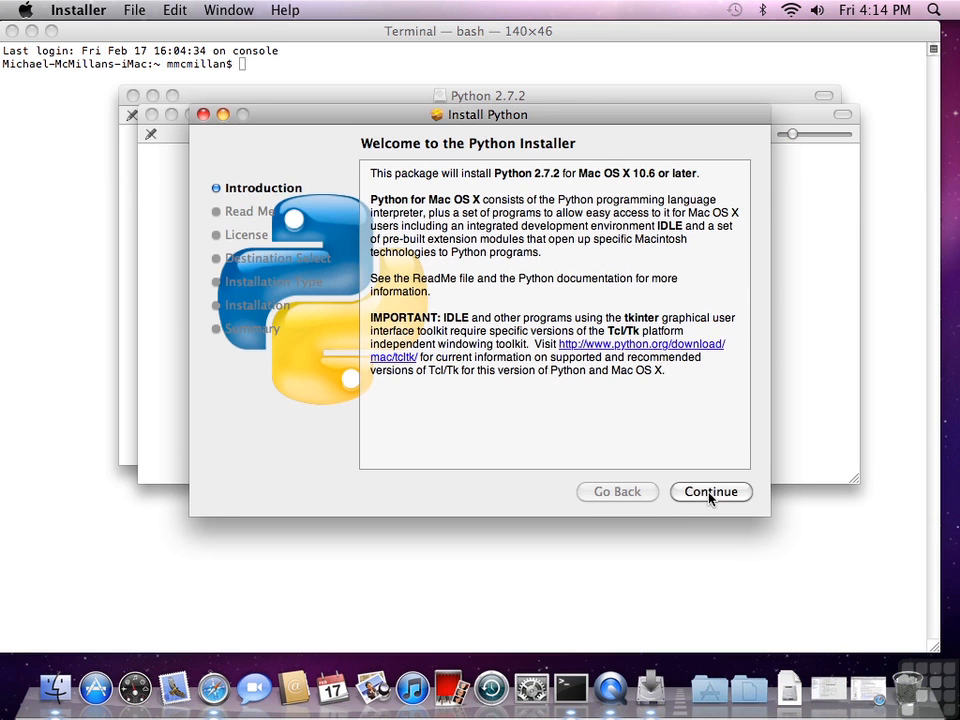
{"action": "left_click", "coordinate": [710, 492]}
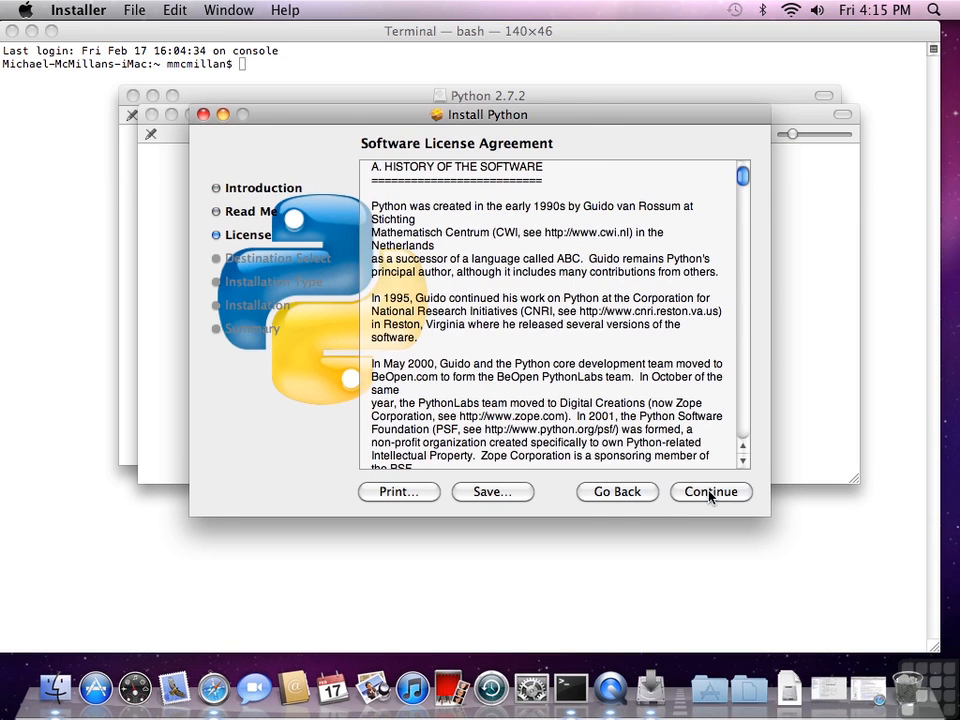
{"action": "left_click", "coordinate": [710, 492]}
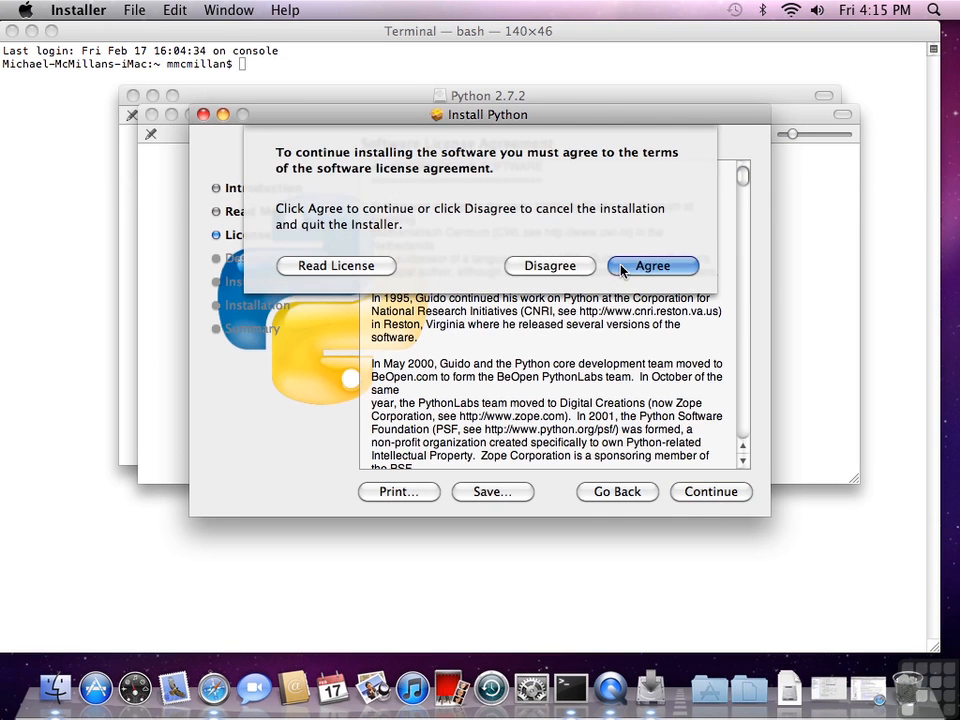
{"action": "left_click", "coordinate": [652, 264]}
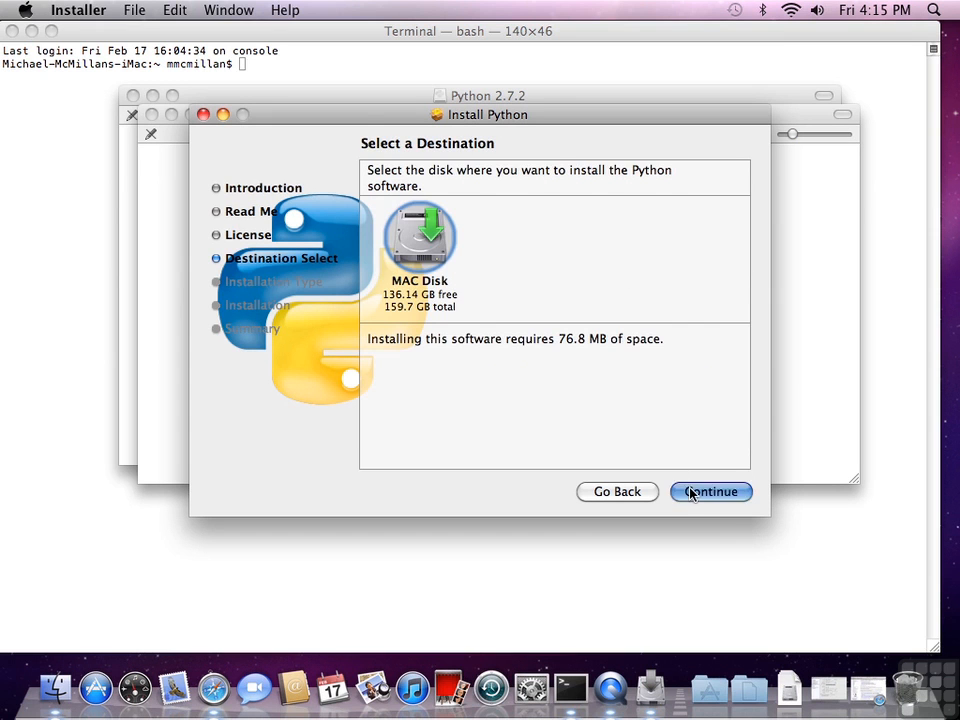
{"action": "left_click", "coordinate": [710, 492]}
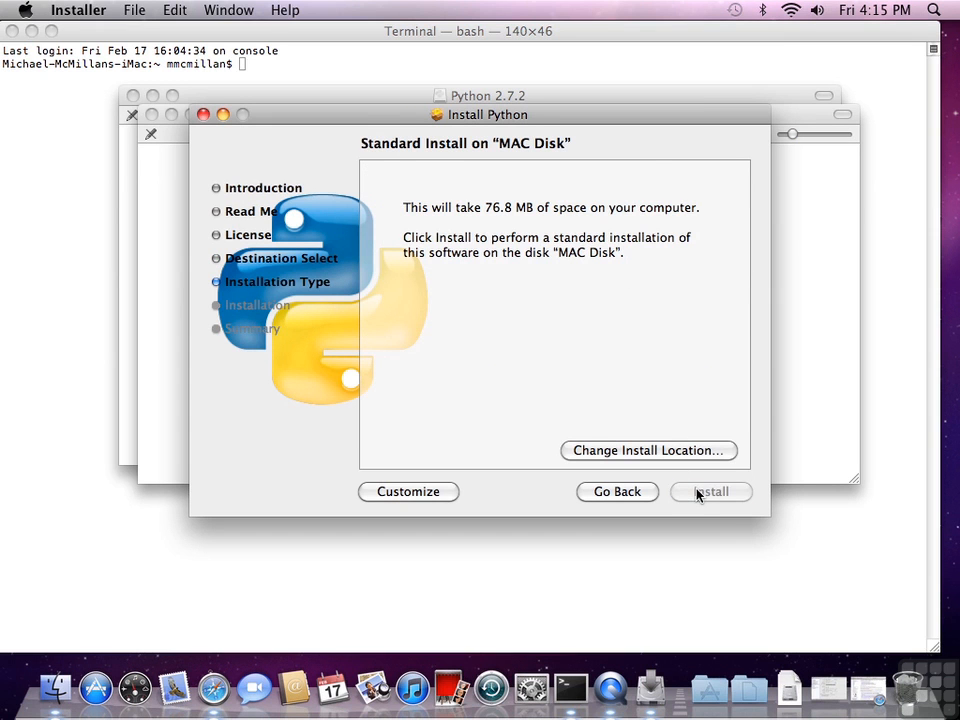
{"action": "left_click", "coordinate": [710, 492]}
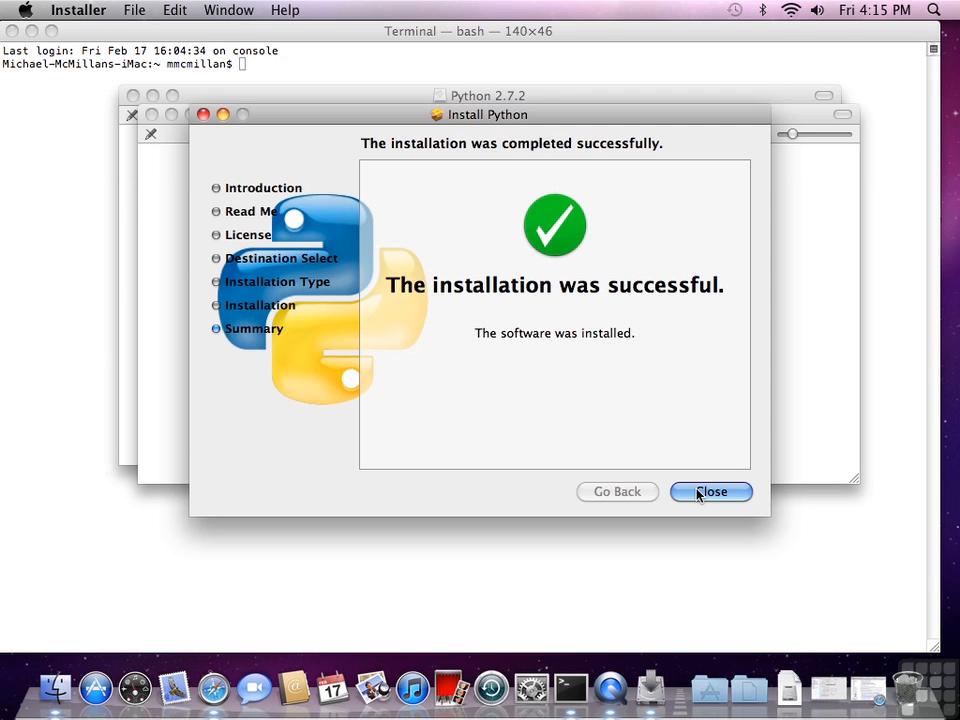
Dismiss the finished installer and the Python 2.7.2 disk image window
{"action": "left_click", "coordinate": [712, 492]}
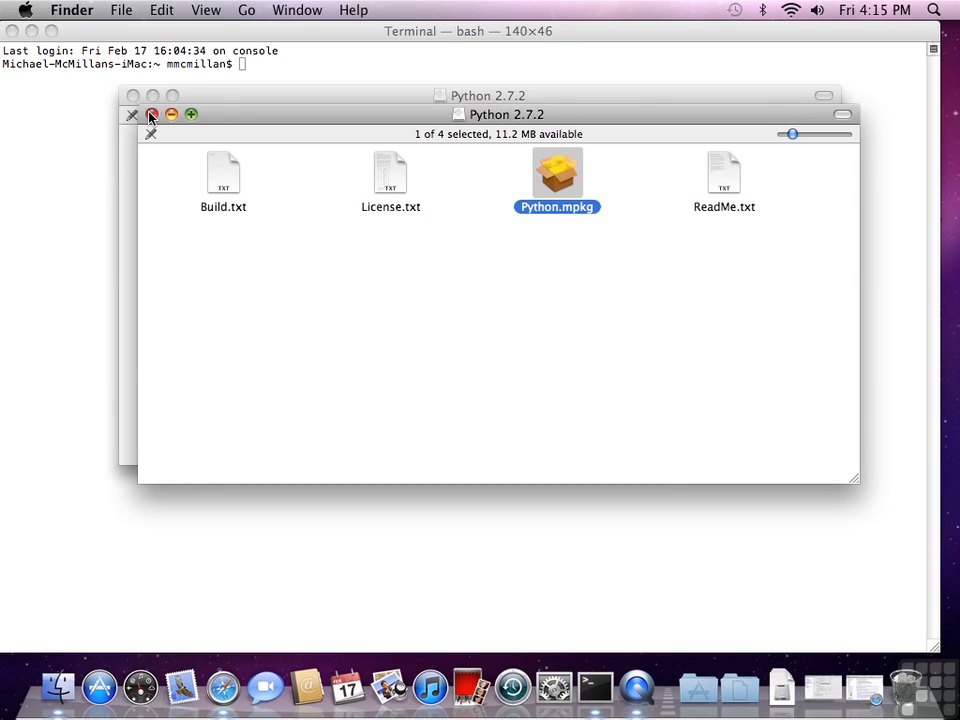
{"action": "left_click", "coordinate": [152, 114]}
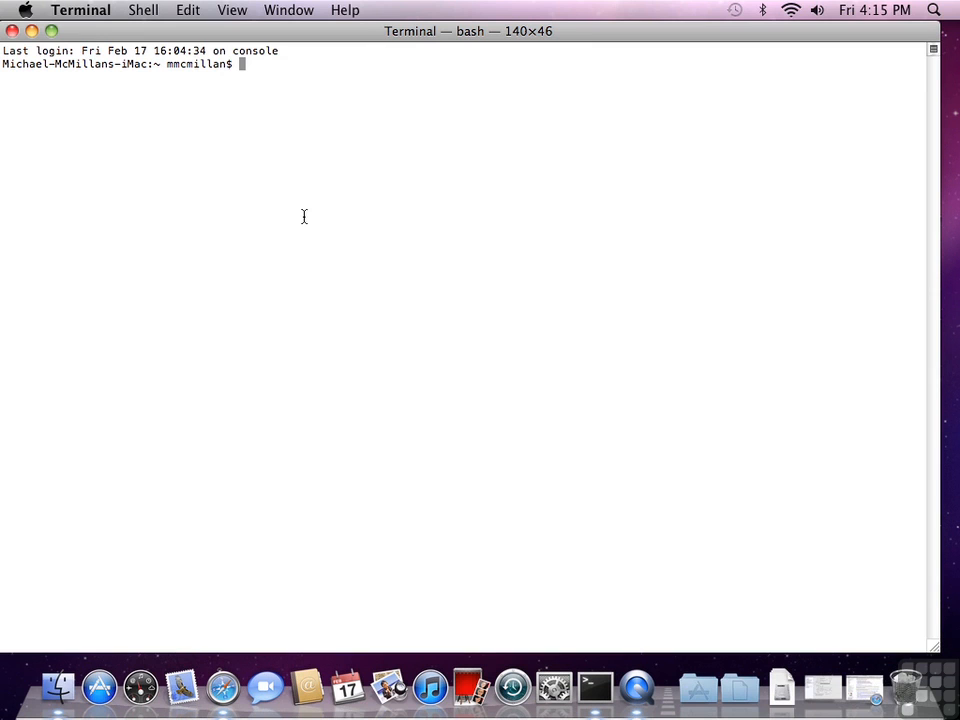
Create a new empty helloworld.py in vi from the bash prompt
{"action": "type", "text": "vi"}
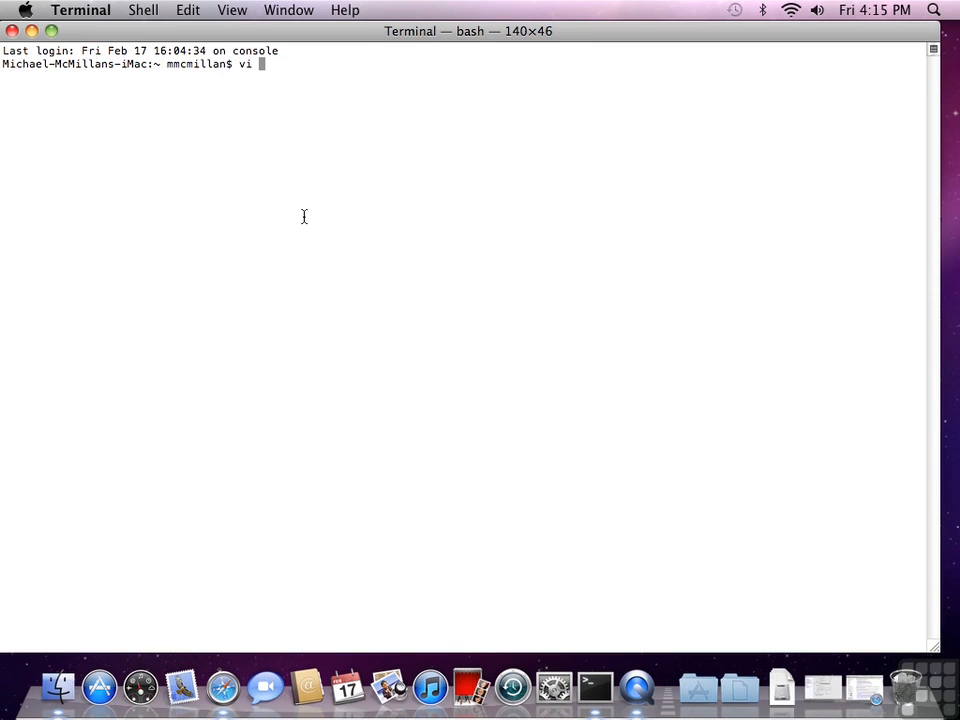
{"action": "type", "text": "helloworl"}
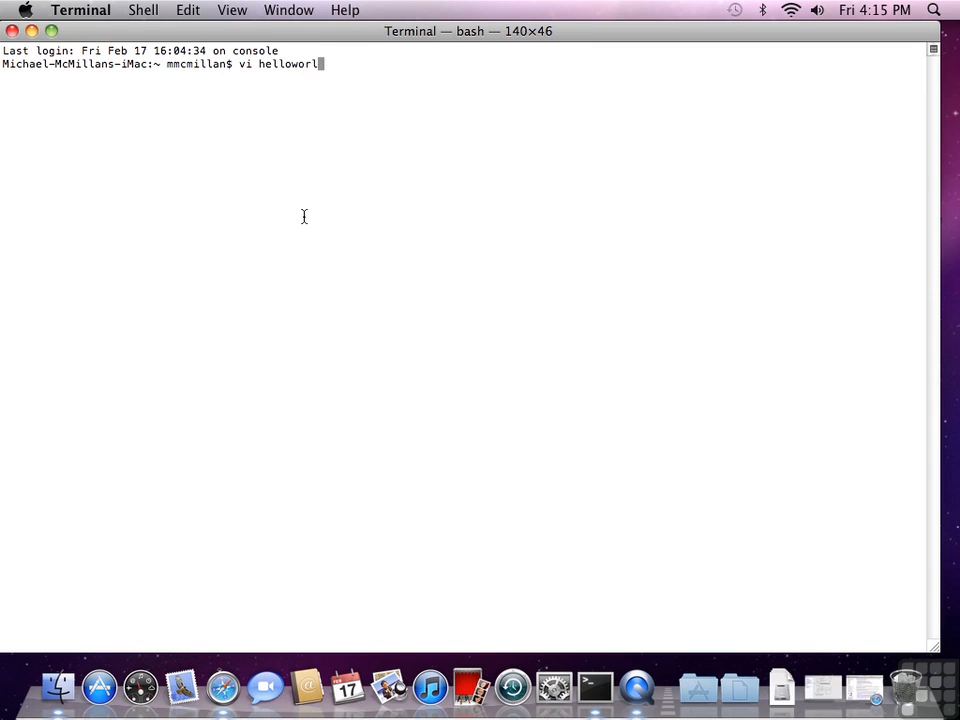
{"action": "type", "text": "d.py"}
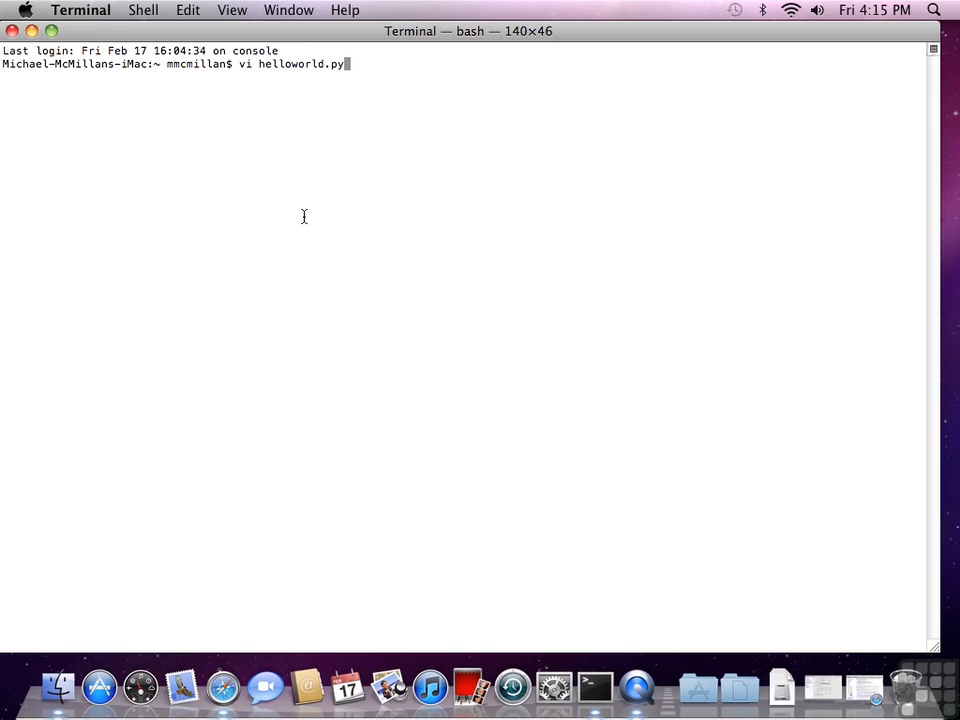
{"action": "key", "text": "Return"}
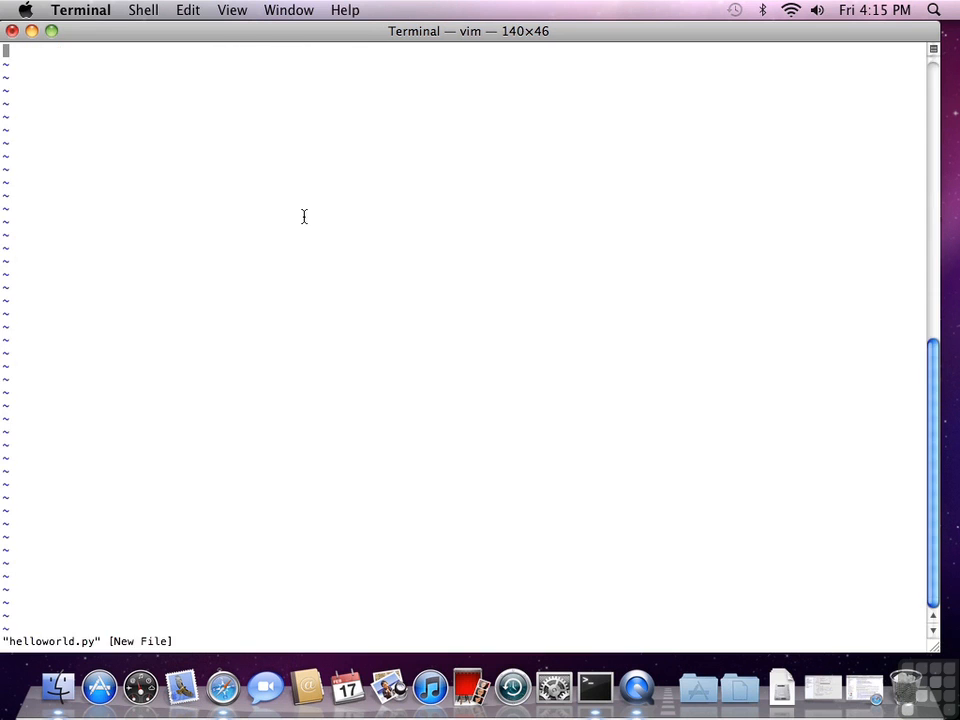
Write print("hello, world!") into helloworld.py, save it with :wq and exit vi
{"action": "type", "text": "print(\"h"}
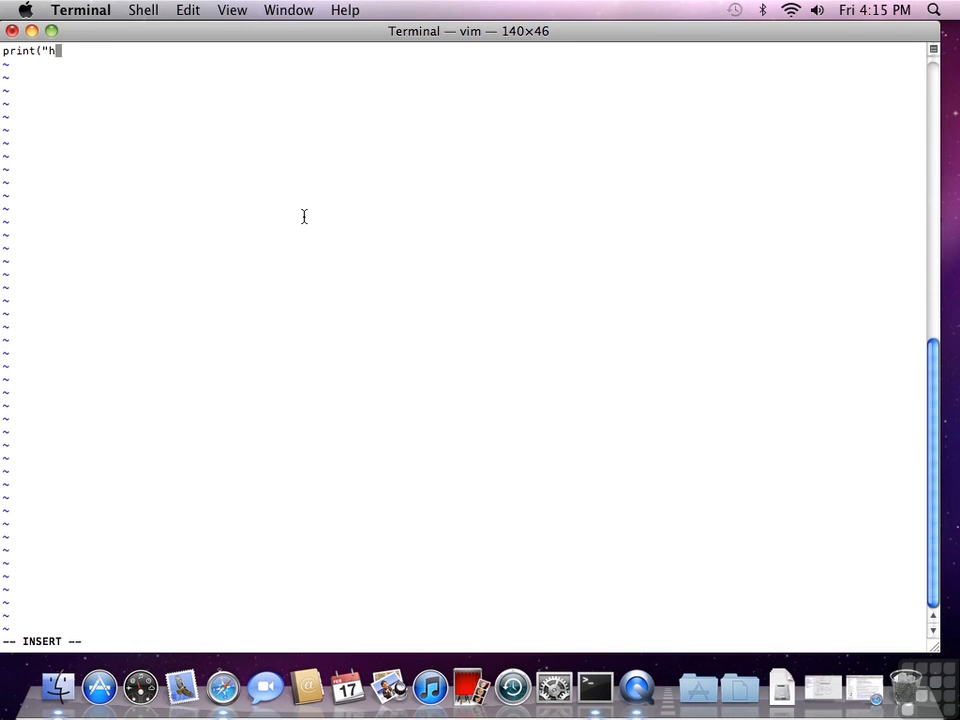
{"action": "type", "text": "ello, world!\""}
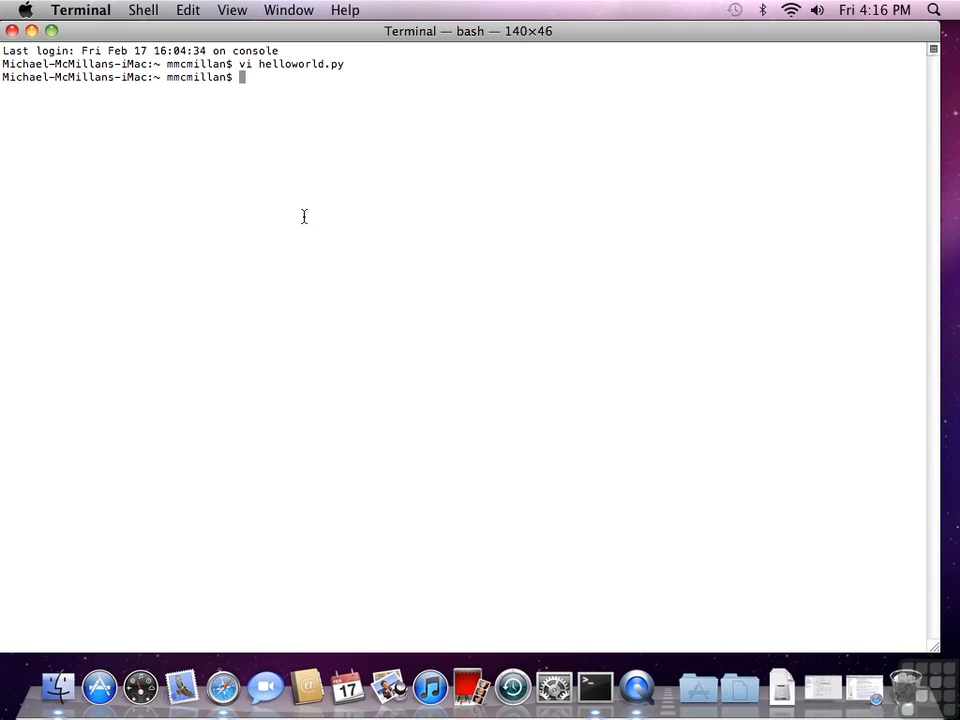
Run python helloworld.py so it prints hello, world! at the prompt
{"action": "type", "text": "python hell"}
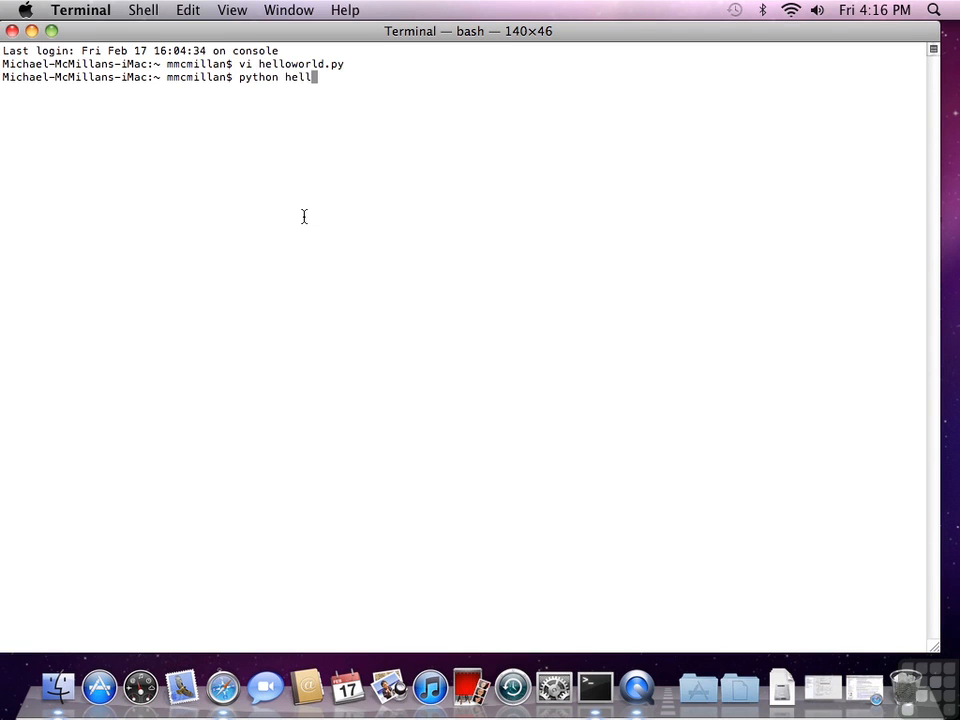
{"action": "type", "text": "oworld.py"}
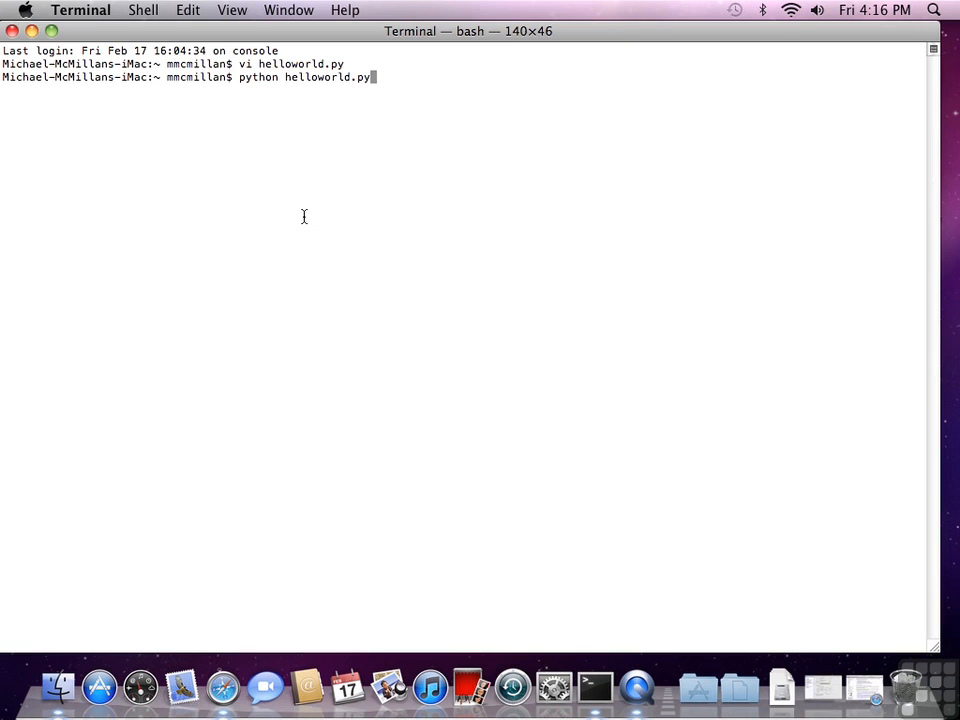
{"action": "key", "text": "Return"}
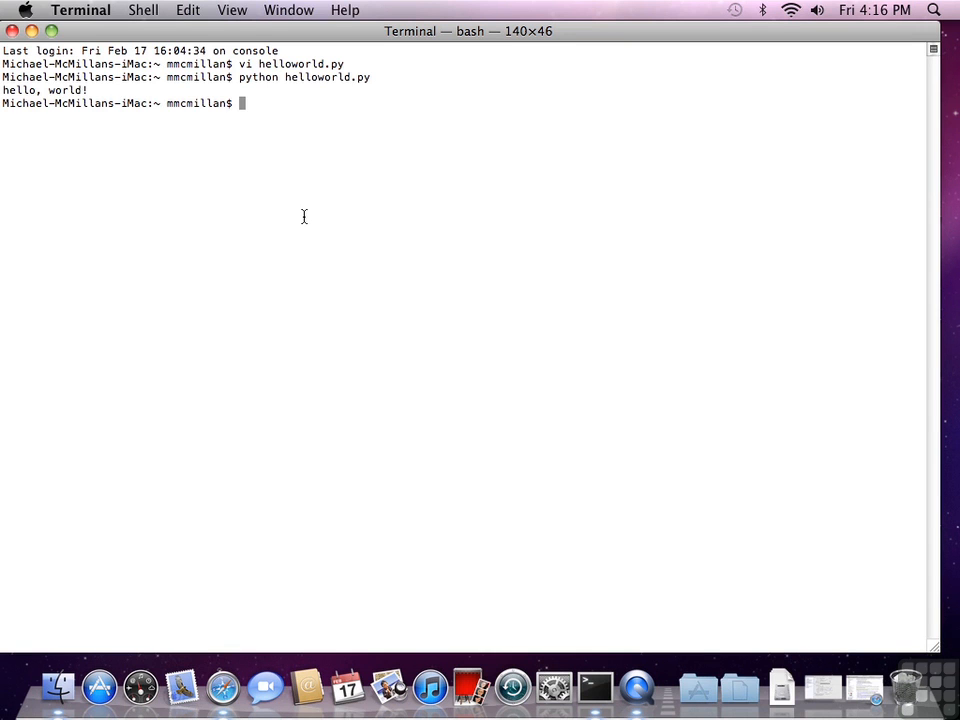
{"action": "mouse_move", "coordinate": [664, 628]}
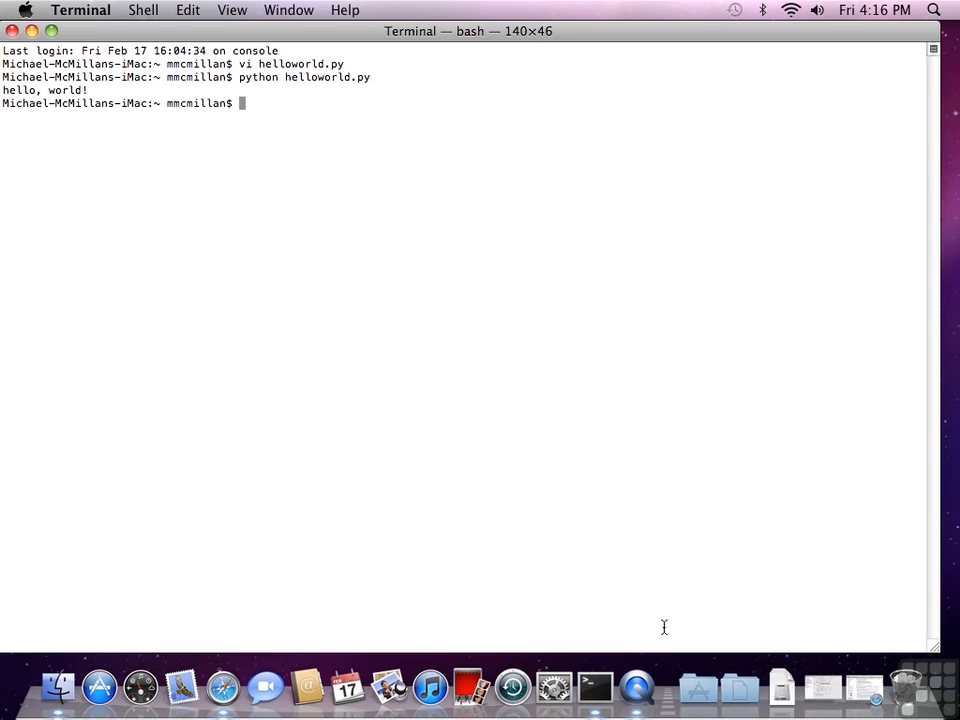